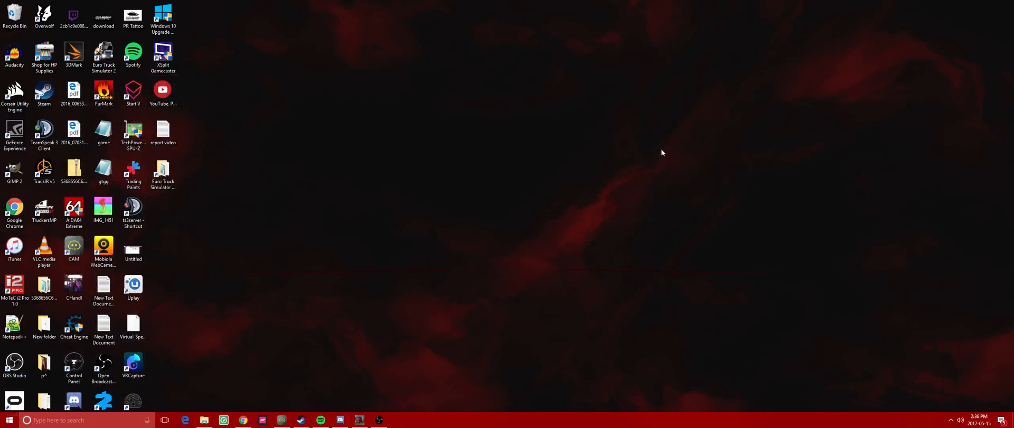
mouse_move(645, 165)
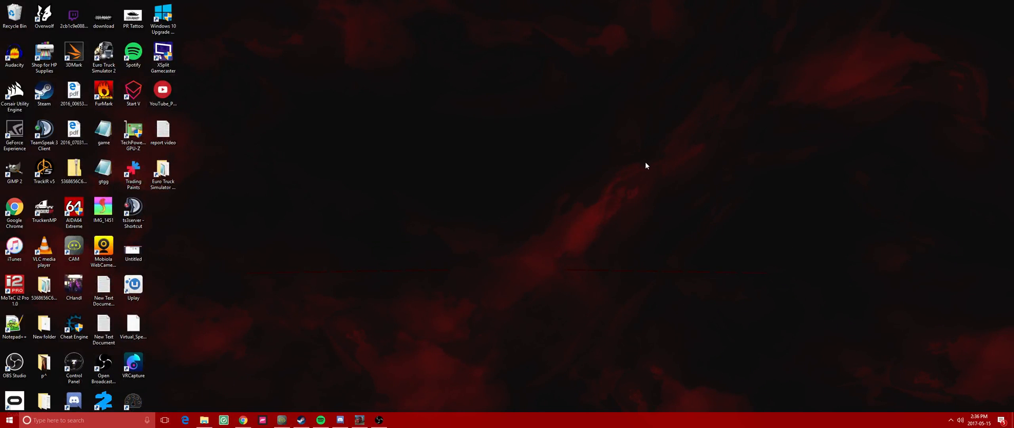
mouse_move(639, 176)
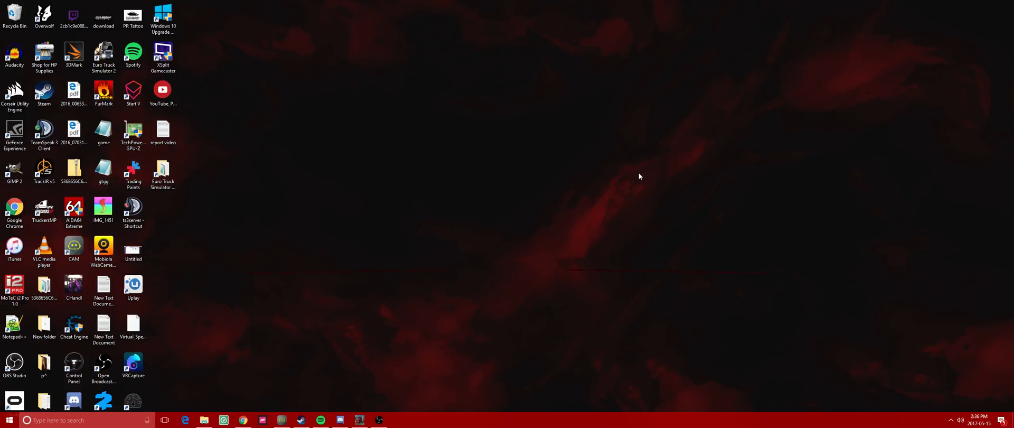
mouse_move(435, 237)
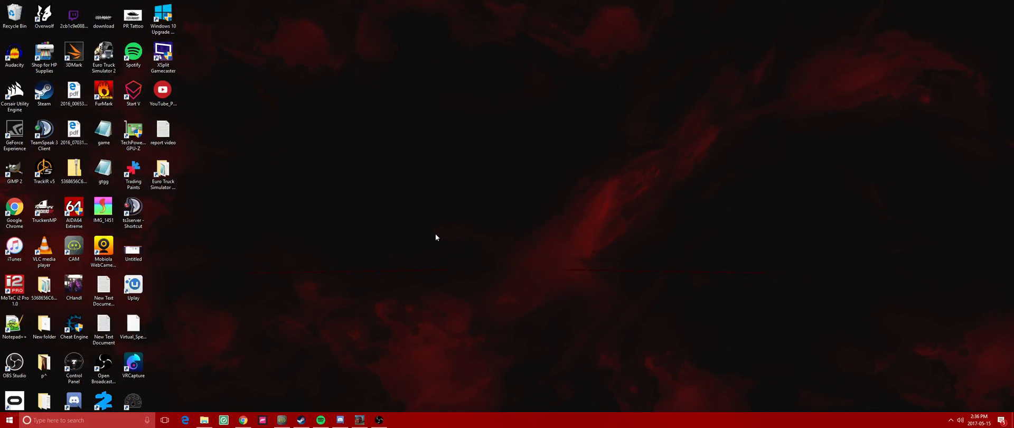
- Open the Euro Truck Simulator 2 folder and scroll down to its config, game.log and readme files
double_click(163, 173)
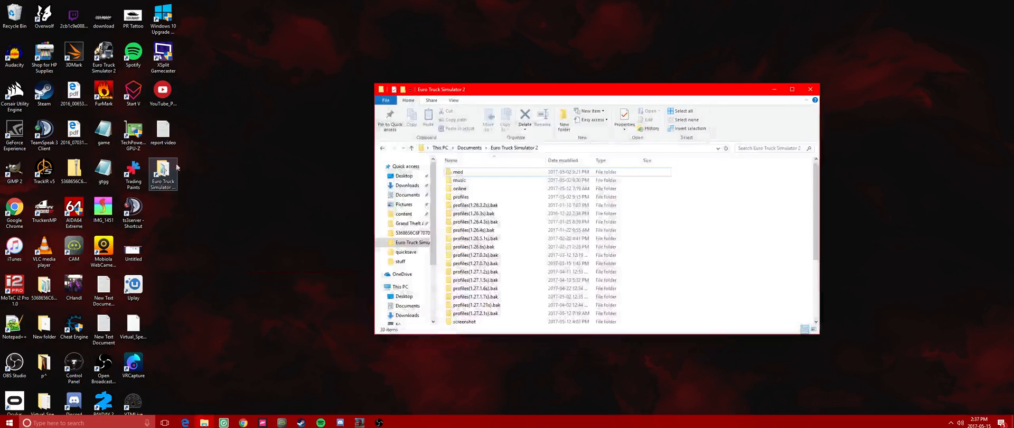
scroll("down", 3)
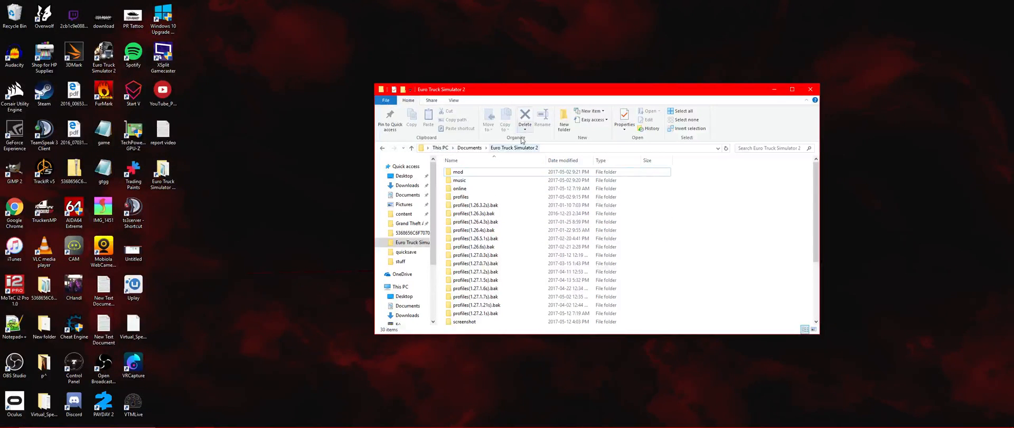
scroll("down", 3)
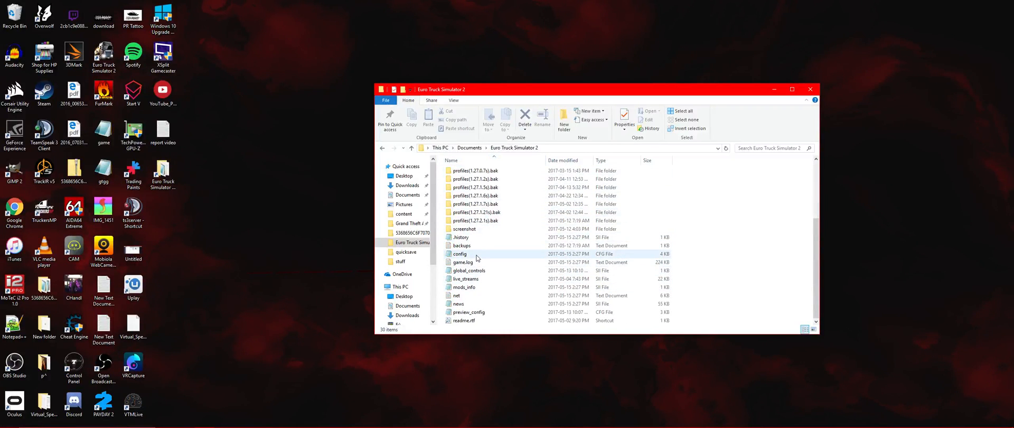
double_click(460, 253)
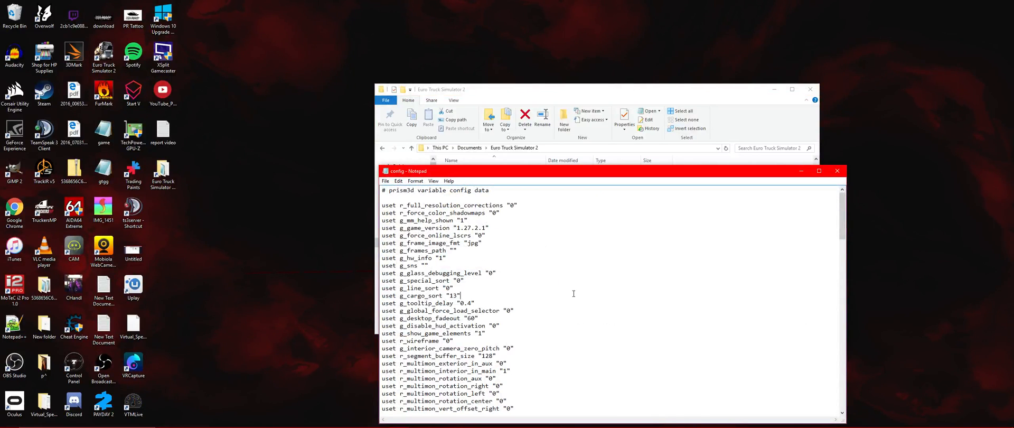
type("f")
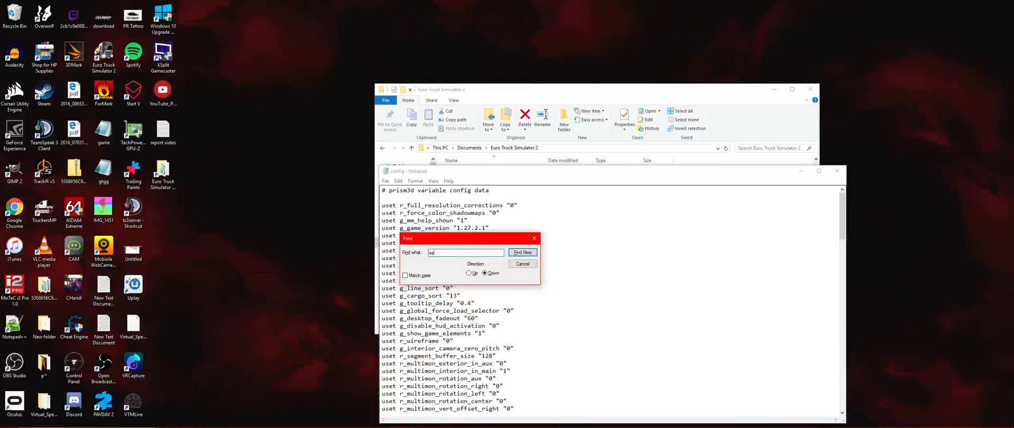
left_click(522, 252)
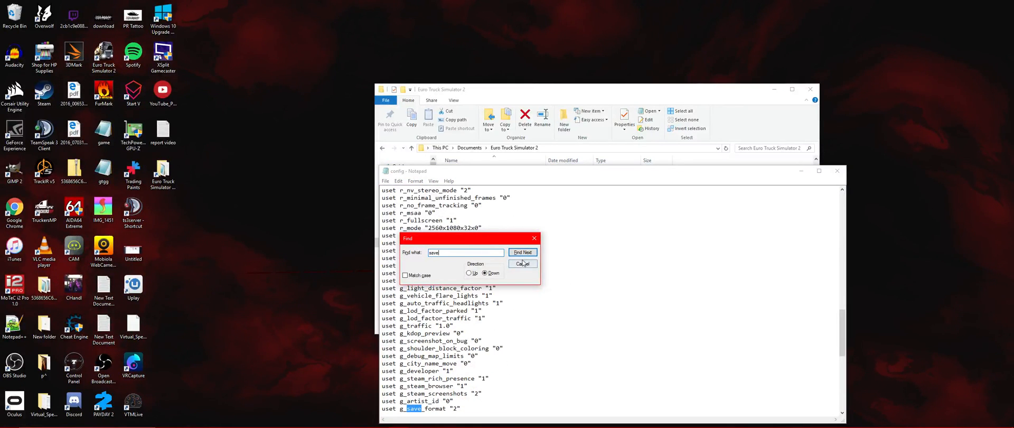
left_click(521, 264)
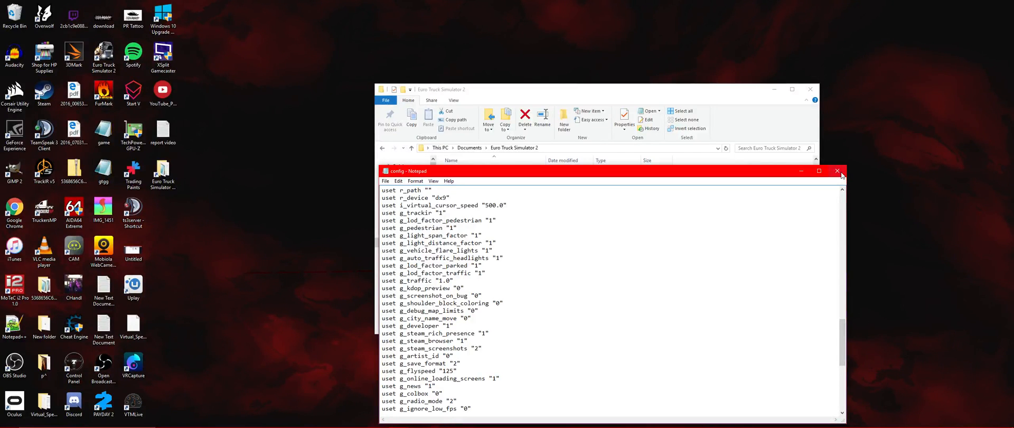
left_click(841, 171)
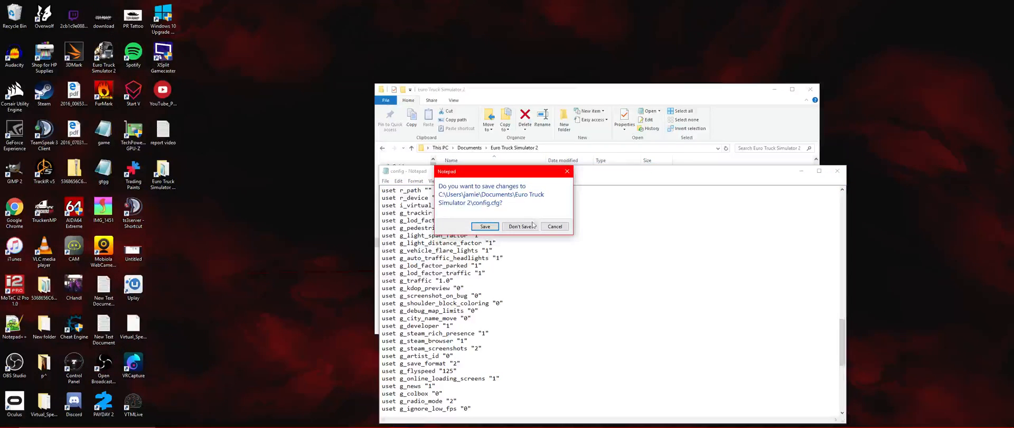
left_click(522, 226)
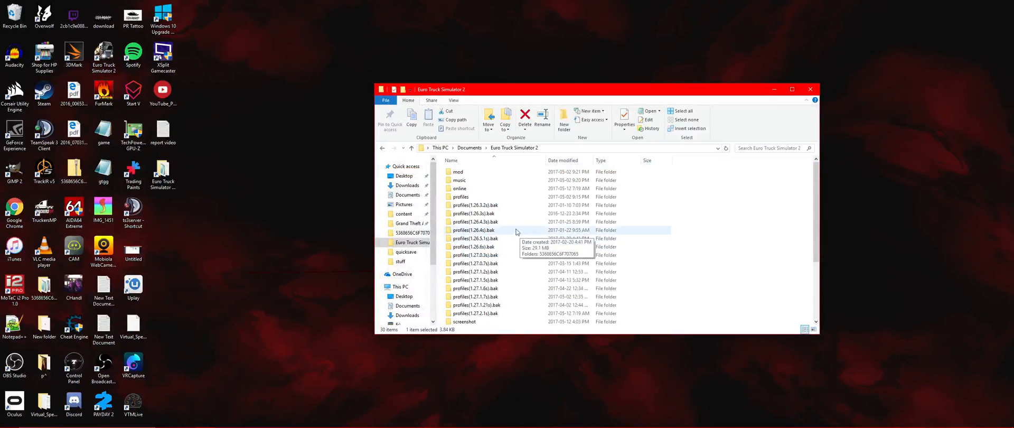
- Enter profiles and the second profile's folder, backing out and re-entering before opening its config
double_click(458, 196)
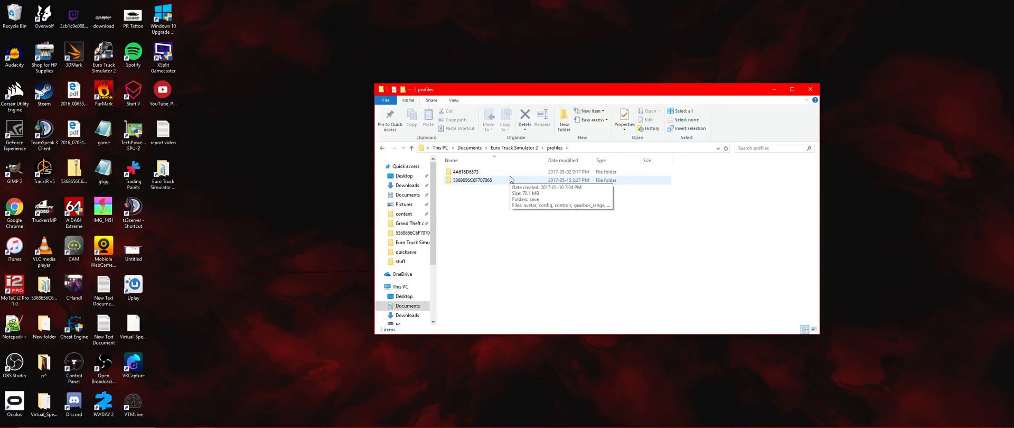
double_click(472, 179)
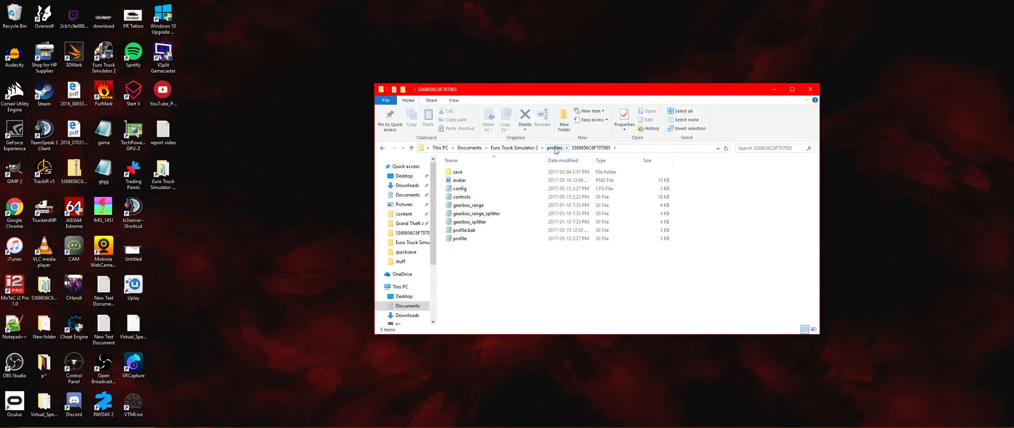
left_click(554, 147)
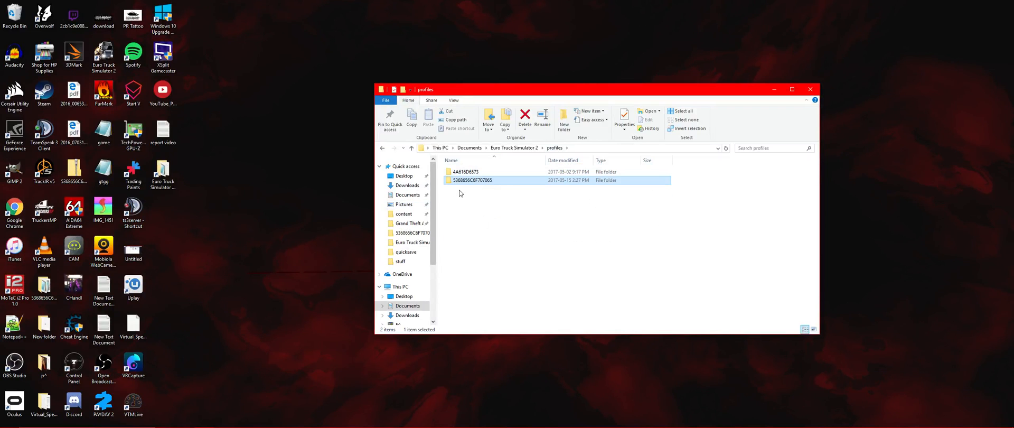
mouse_move(458, 181)
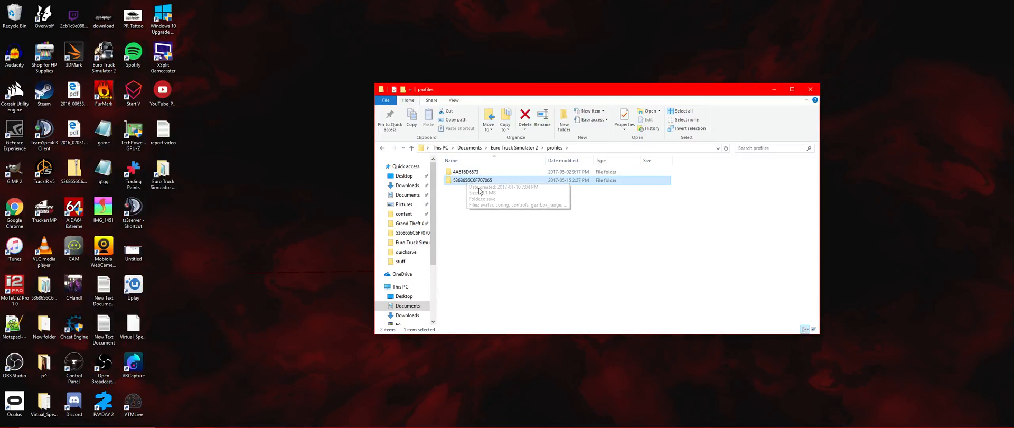
double_click(472, 179)
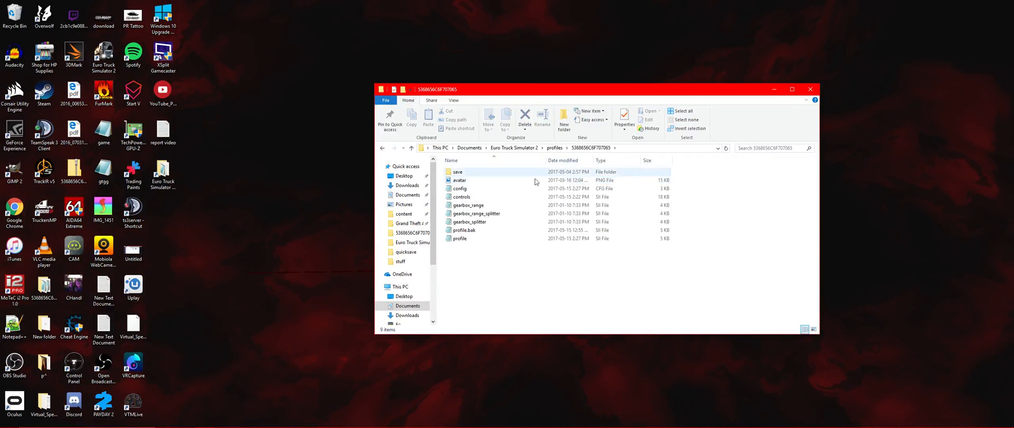
left_click(562, 160)
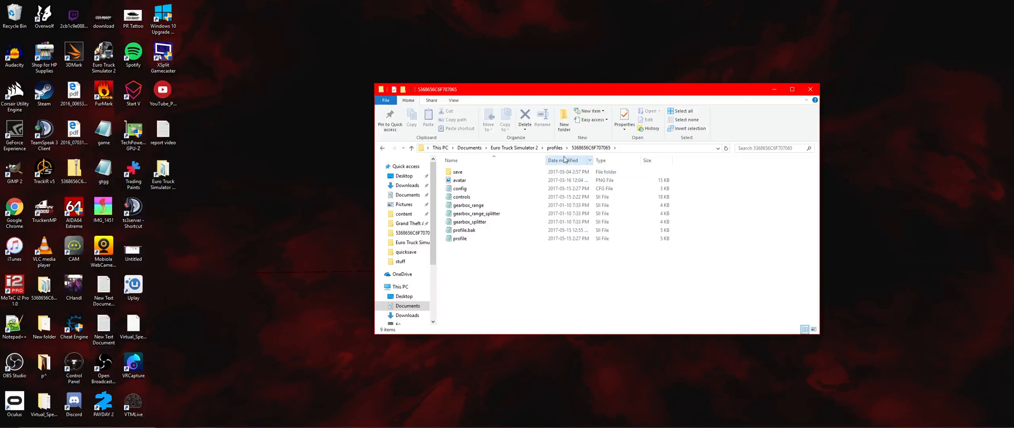
left_click(554, 148)
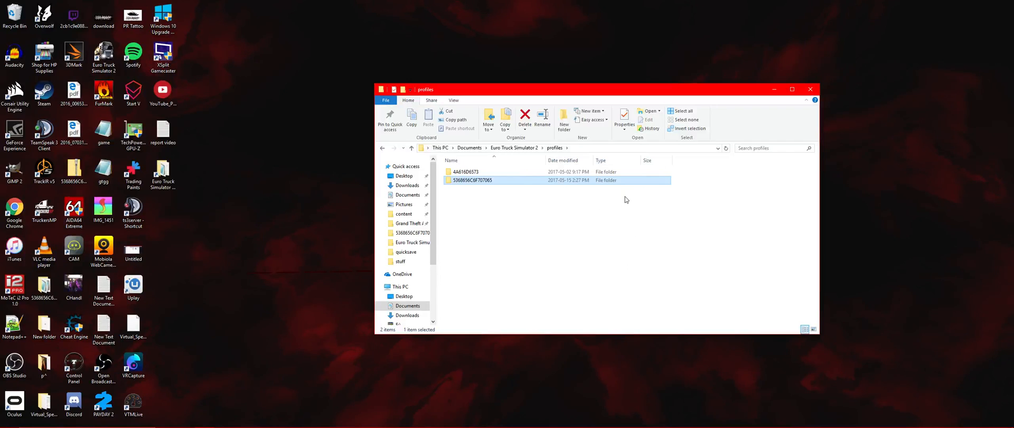
mouse_move(607, 203)
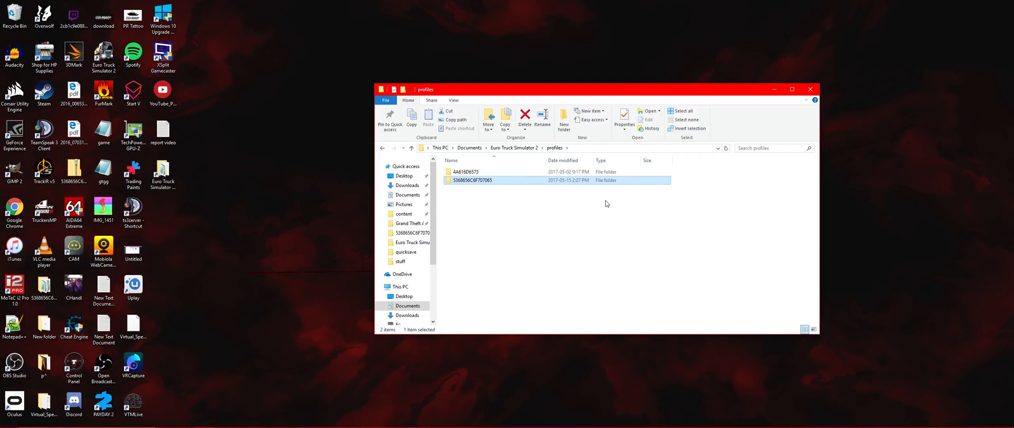
mouse_move(521, 239)
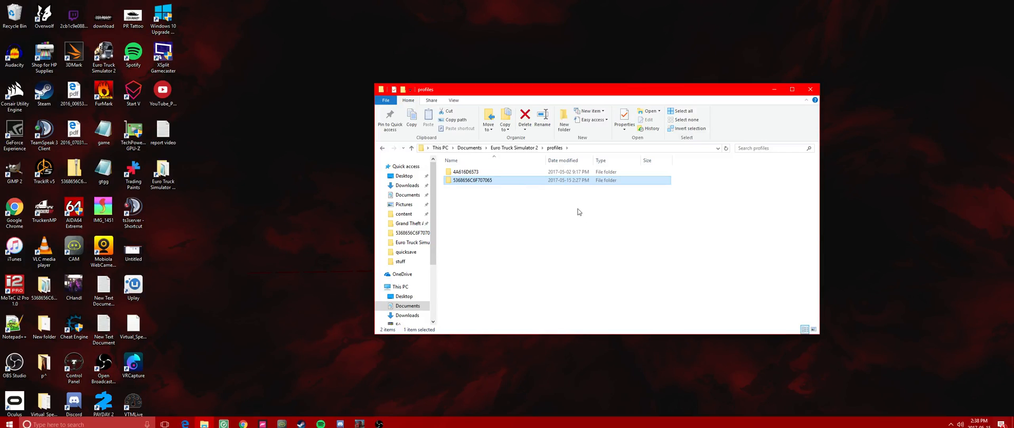
mouse_move(563, 187)
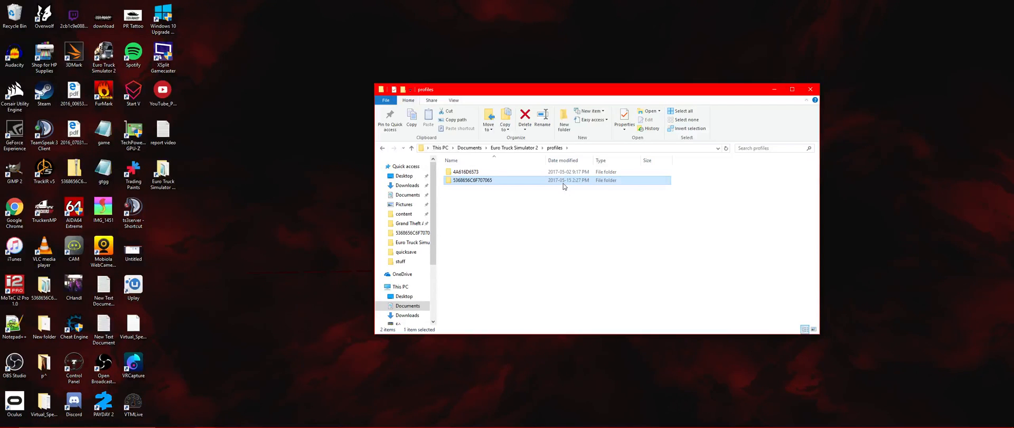
double_click(473, 179)
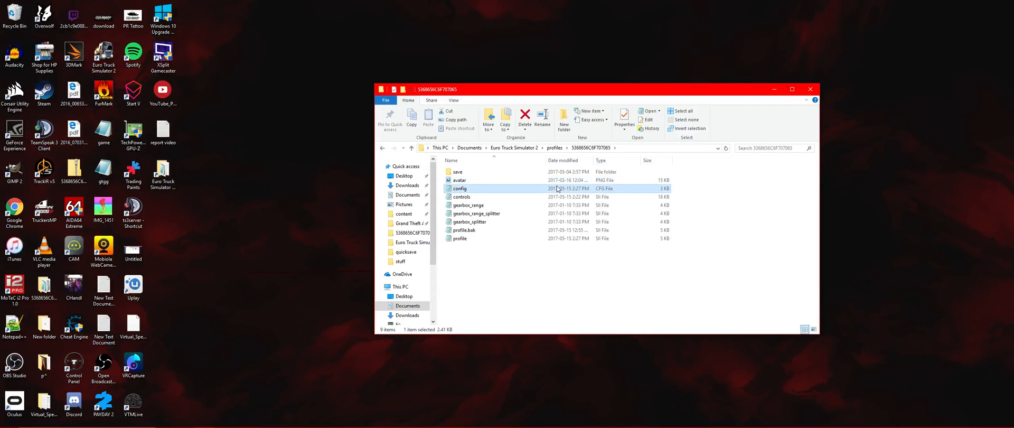
double_click(458, 188)
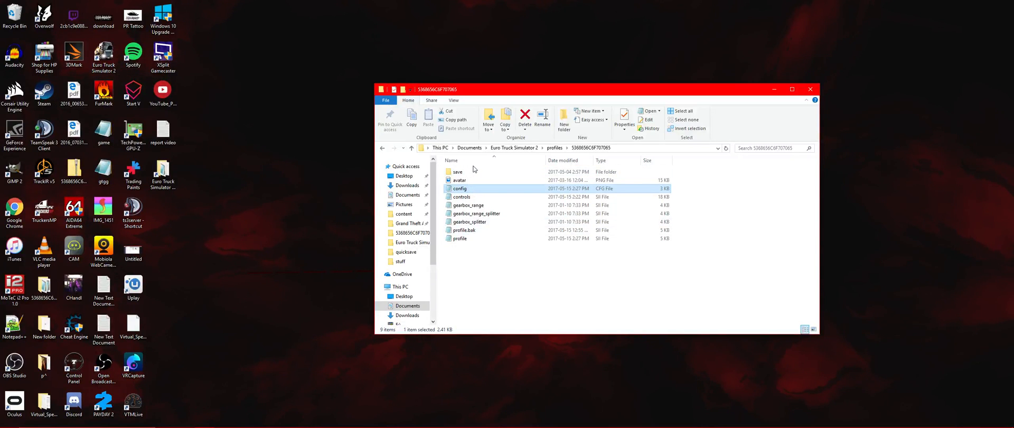
mouse_move(480, 168)
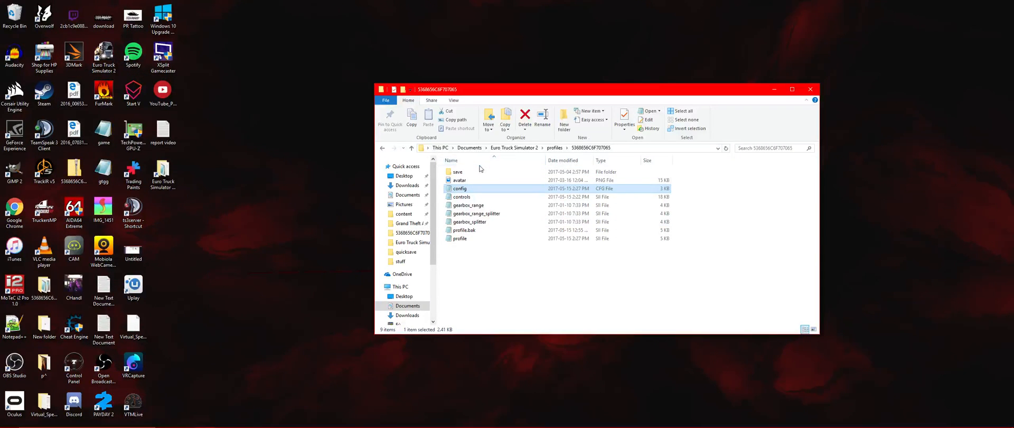
mouse_move(457, 171)
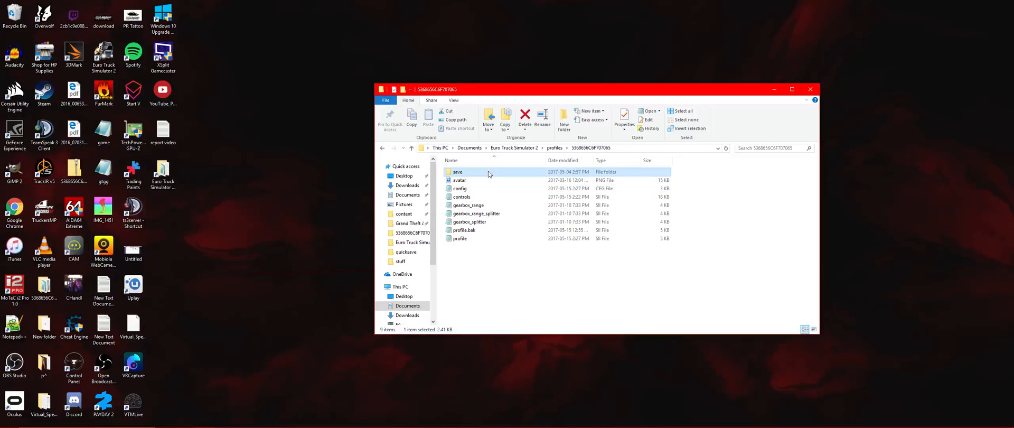
- Open the save folder, then its autosave folder, and select the decrypter folder
double_click(458, 171)
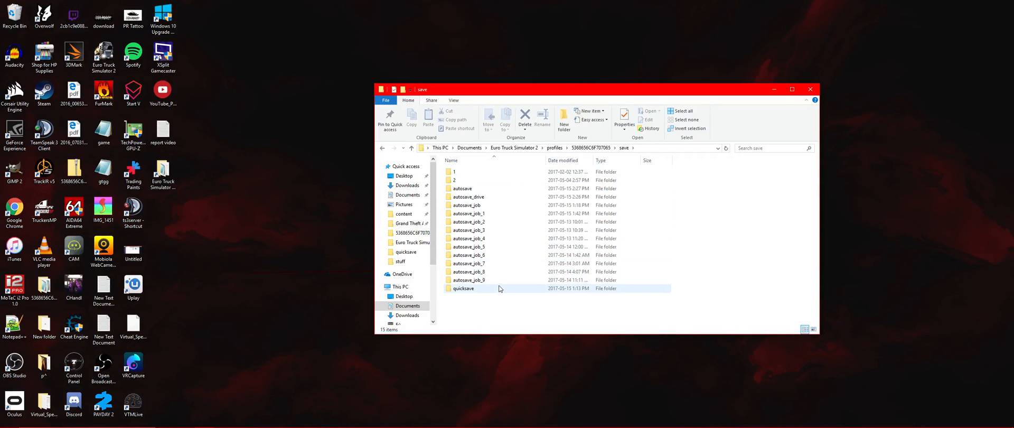
double_click(464, 288)
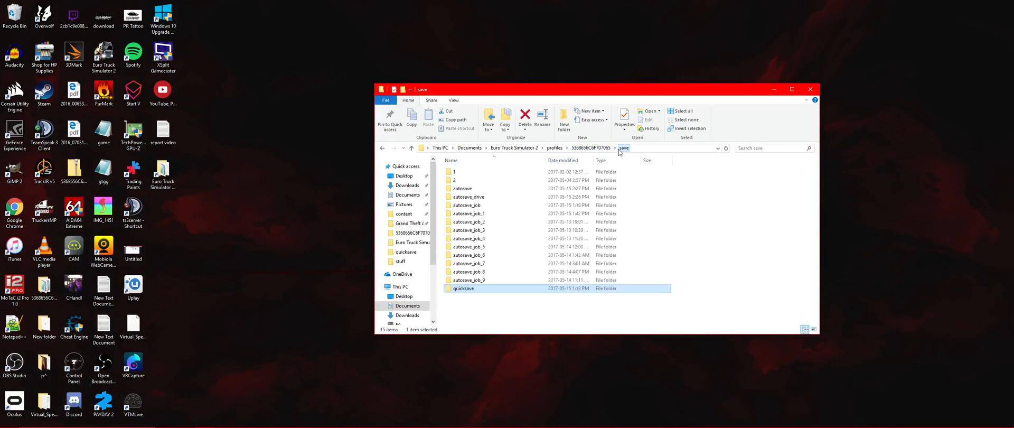
double_click(463, 188)
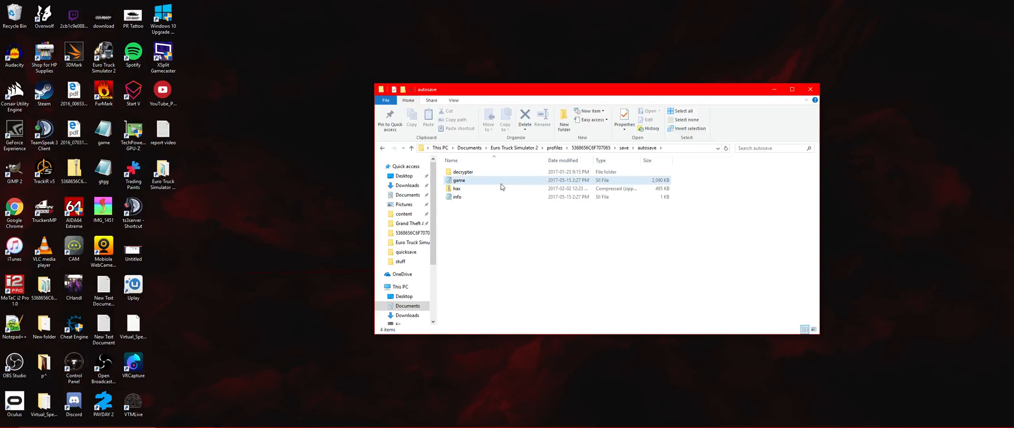
mouse_move(500, 179)
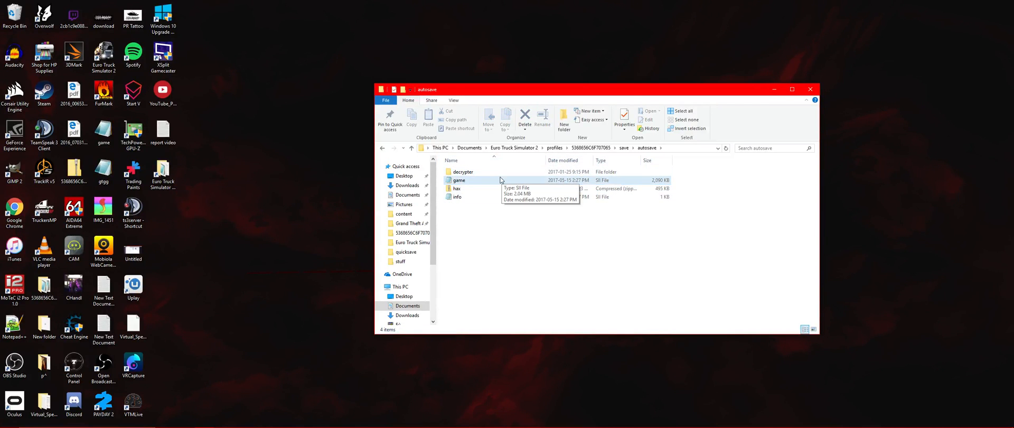
left_click(463, 171)
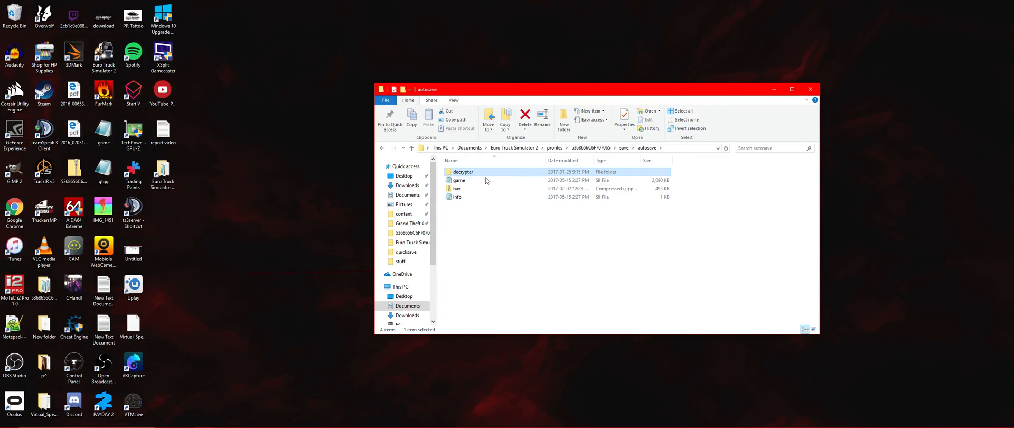
- Run the decrypter batch file to decode the autosave game file
right_click(457, 179)
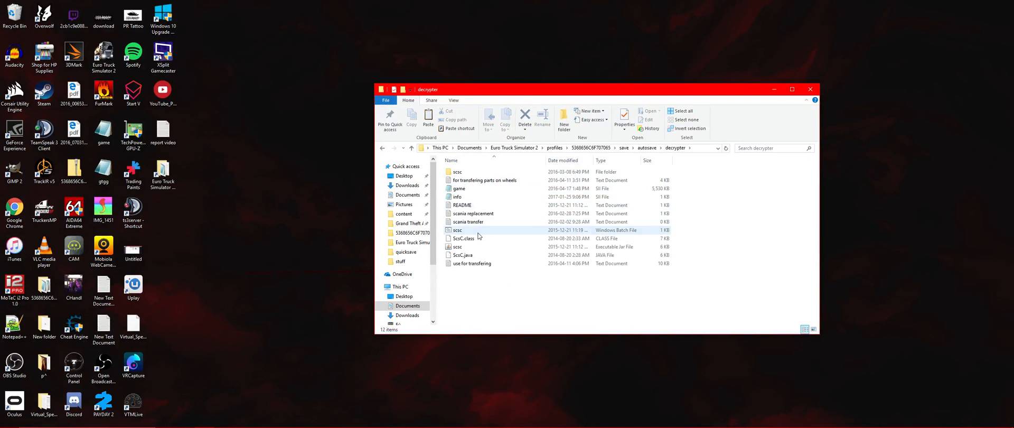
left_click(457, 230)
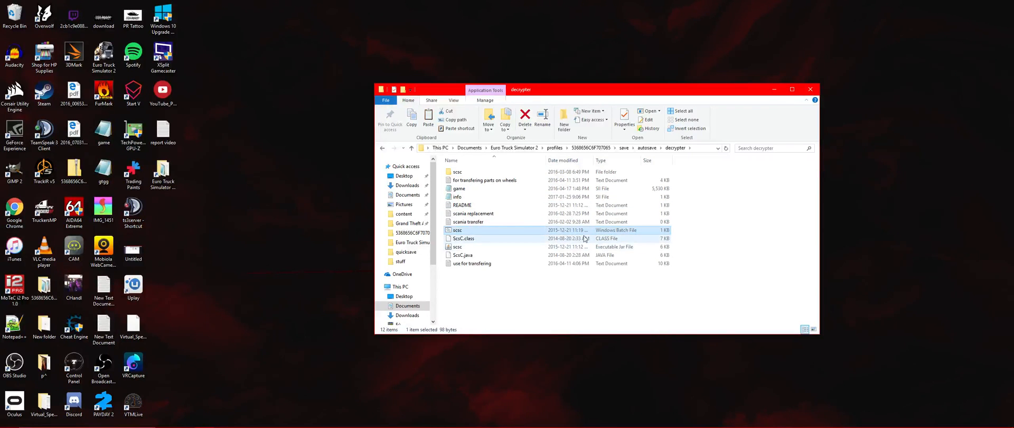
right_click(456, 231)
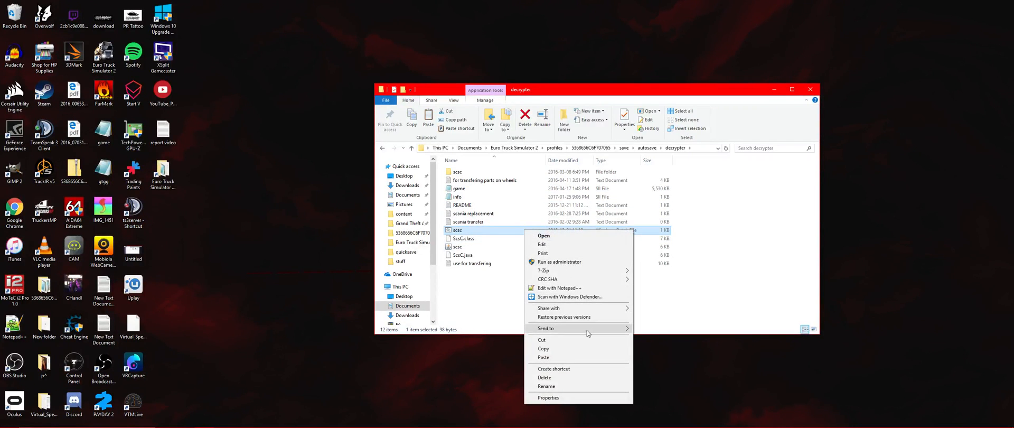
left_click(543, 235)
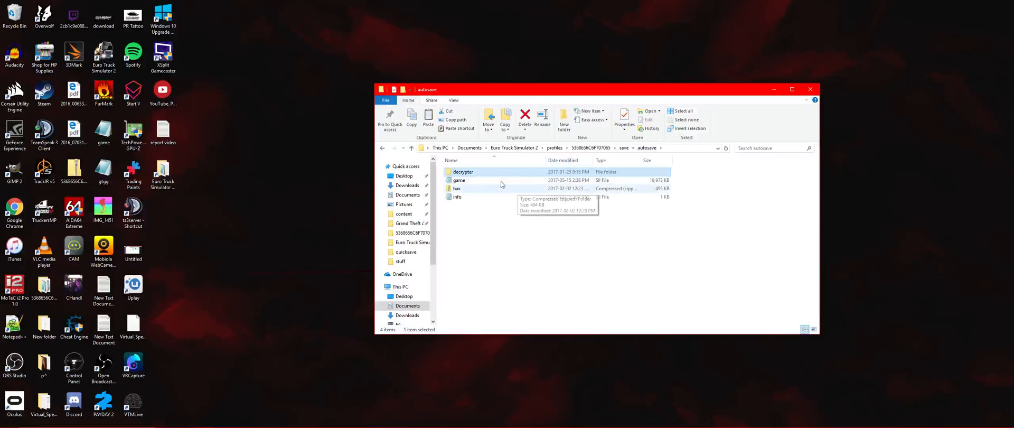
- Open the decoded game save file in Notepad and scroll down through it
double_click(458, 179)
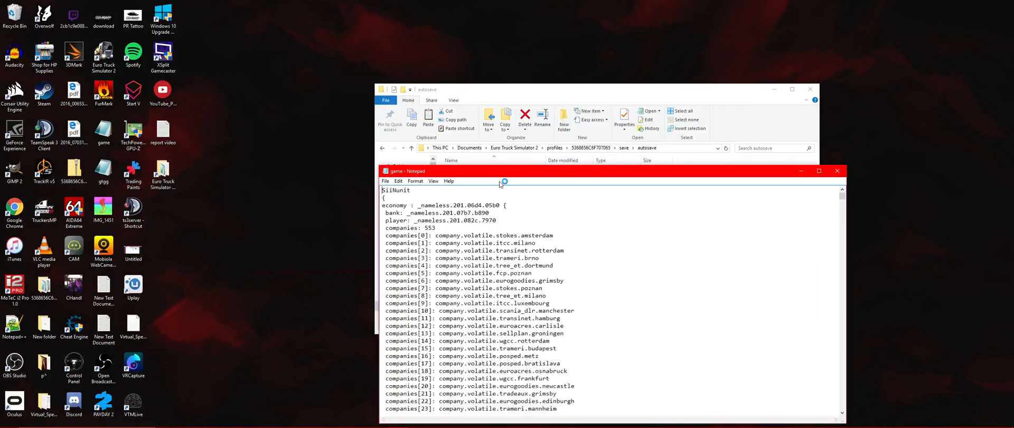
scroll("down", 3)
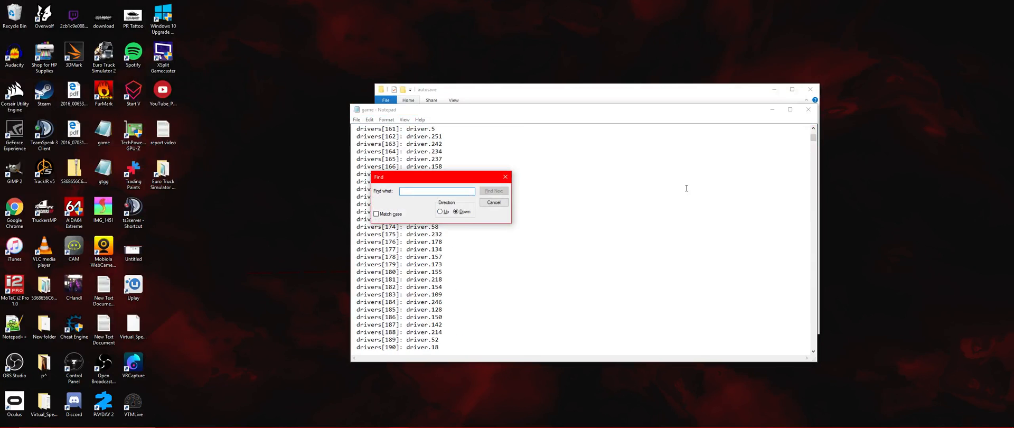
- Search for 'player', switching direction from up to down, then jump to a chosen line
type("player")
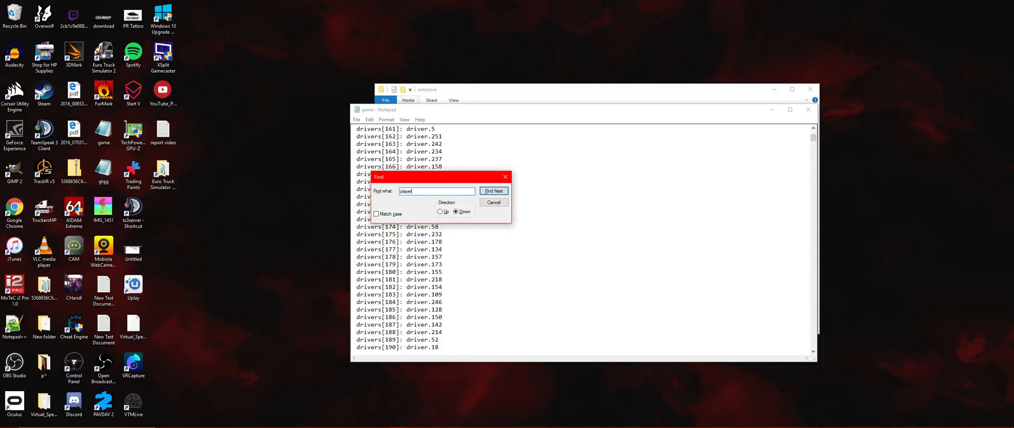
left_click(440, 211)
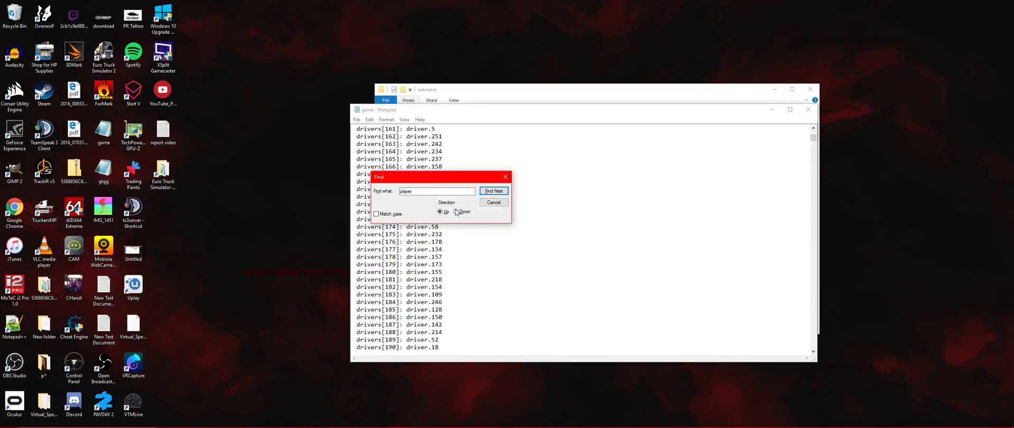
left_click(493, 190)
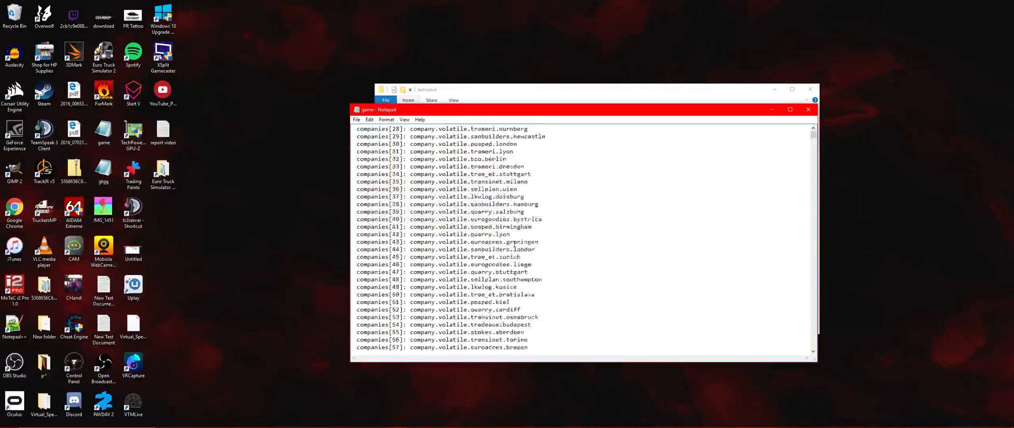
scroll("down", 3)
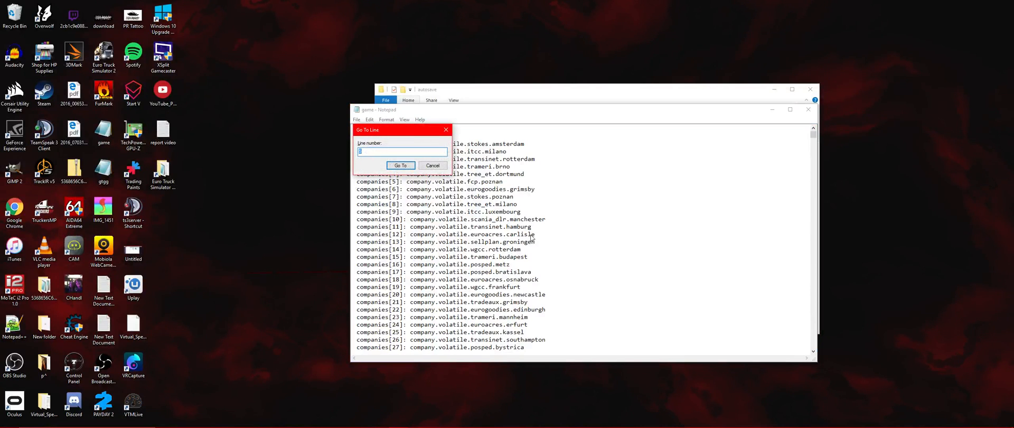
left_click(400, 166)
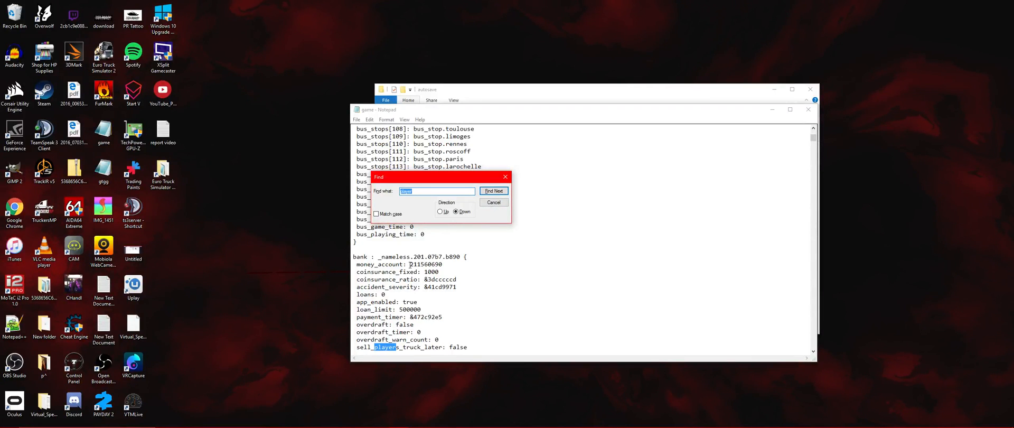
- Replace the bank money_account number with 99999999
left_click(493, 191)
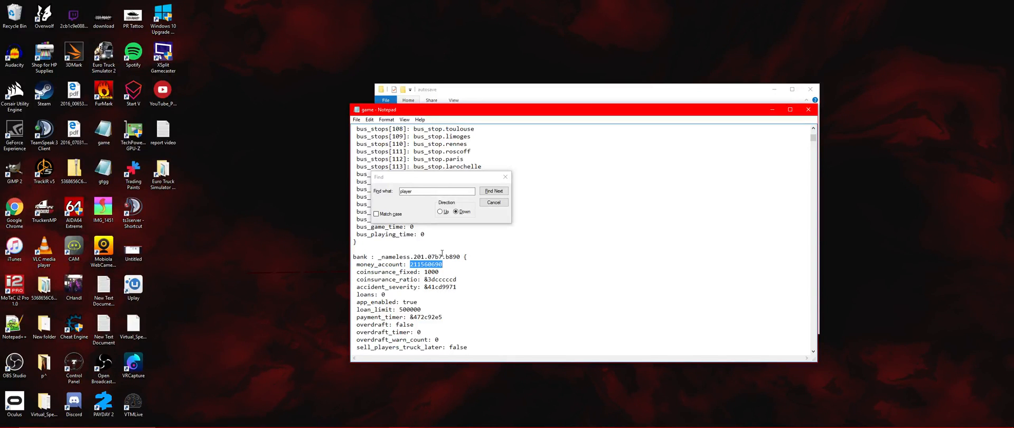
type("99999999")
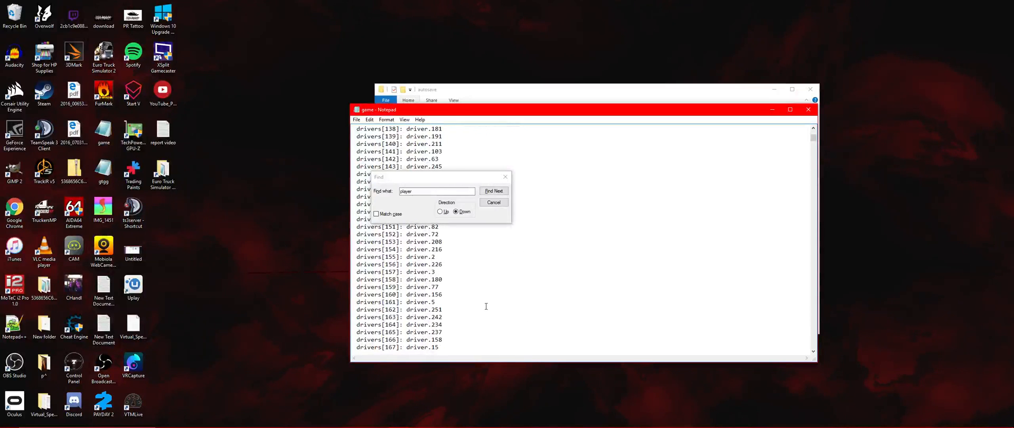
- Step through three more 'player' matches, then reopen the Find box
left_click(492, 191)
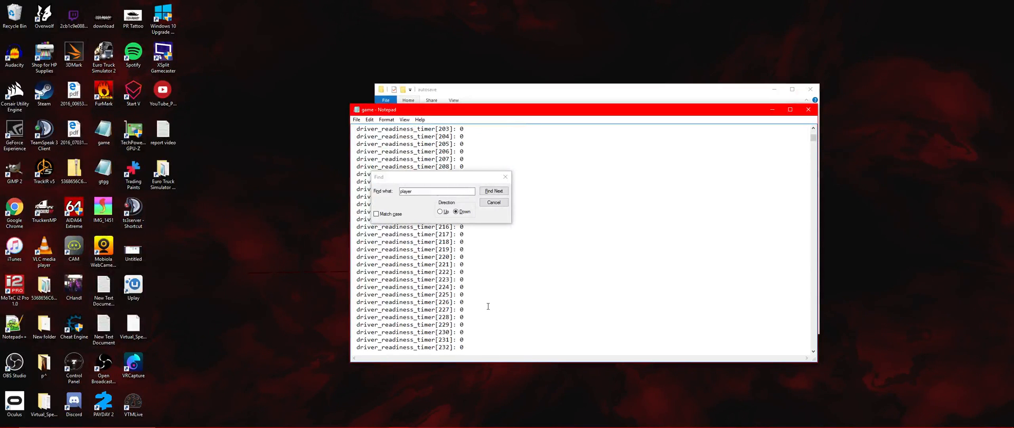
left_click(493, 191)
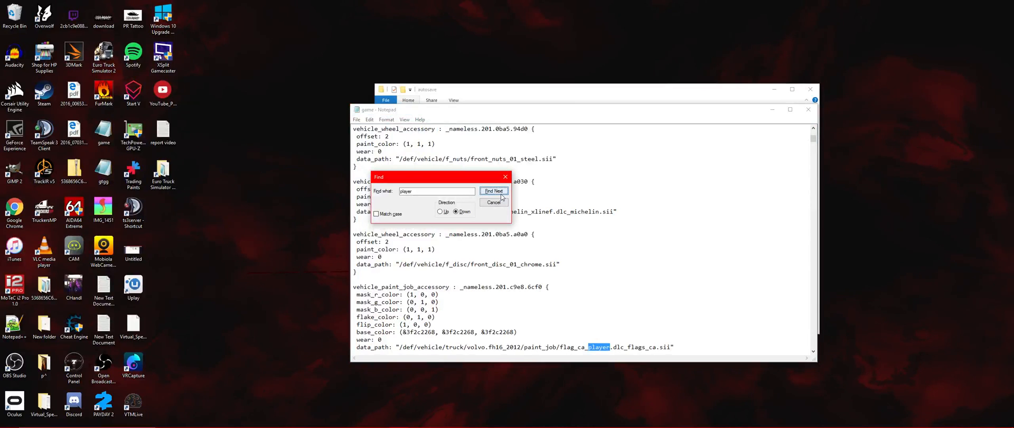
left_click(493, 191)
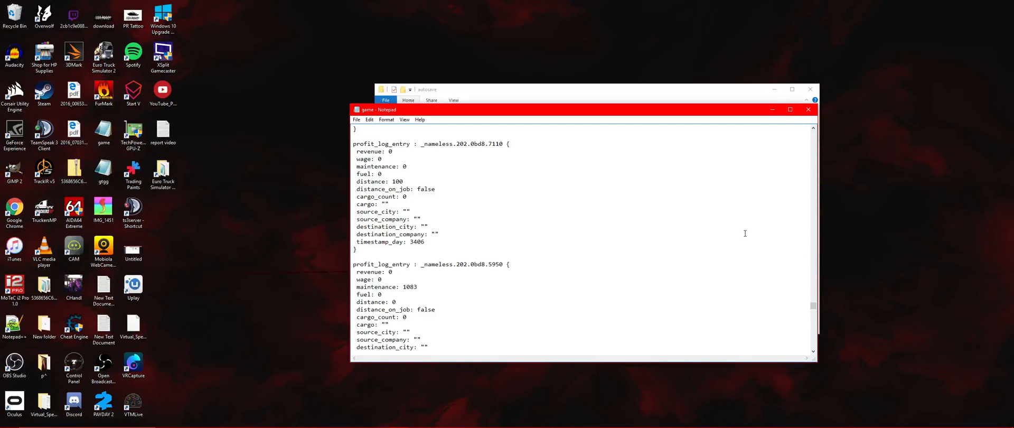
key("ctrl+f")
type("adr")
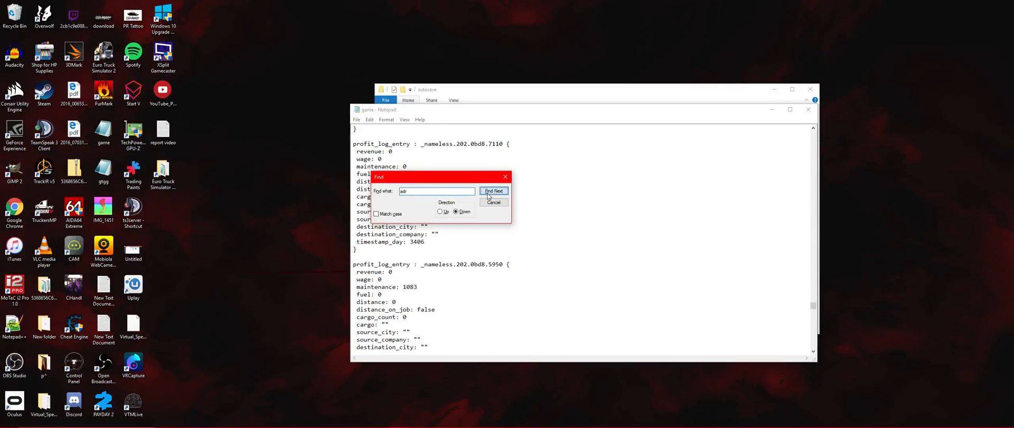
- Search upward for 'adr', dismiss the not-found message, reaching adr: 63 near experience_points
left_click(493, 191)
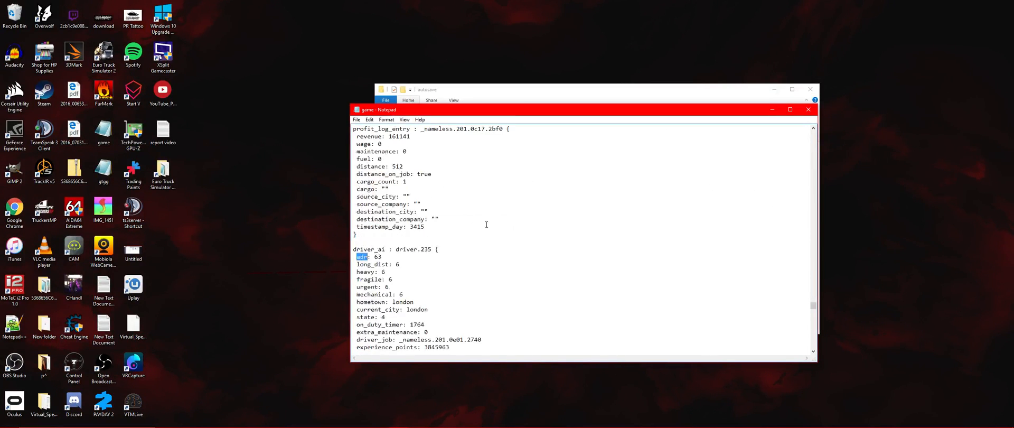
scroll("down", 3)
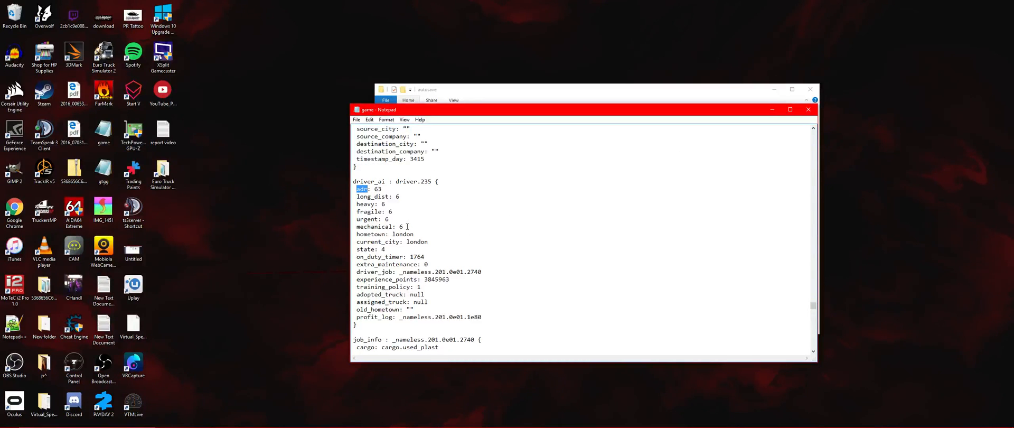
scroll("down", 3)
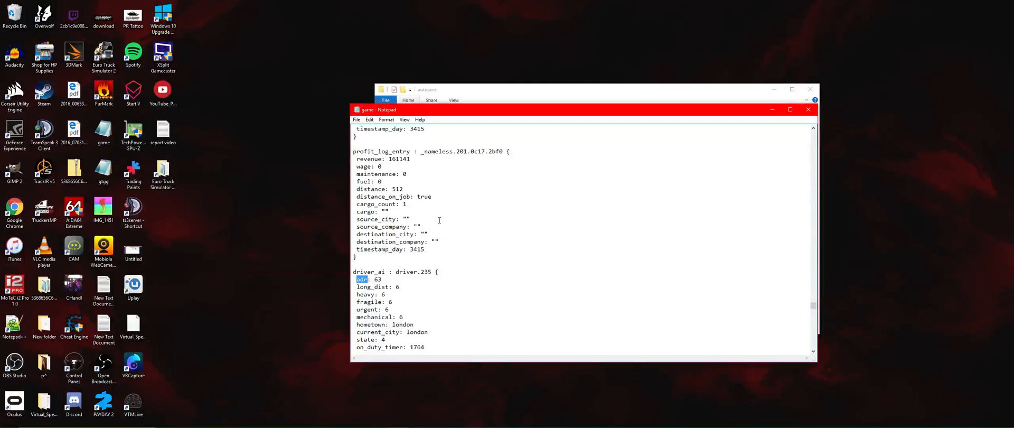
key("ctrl+f")
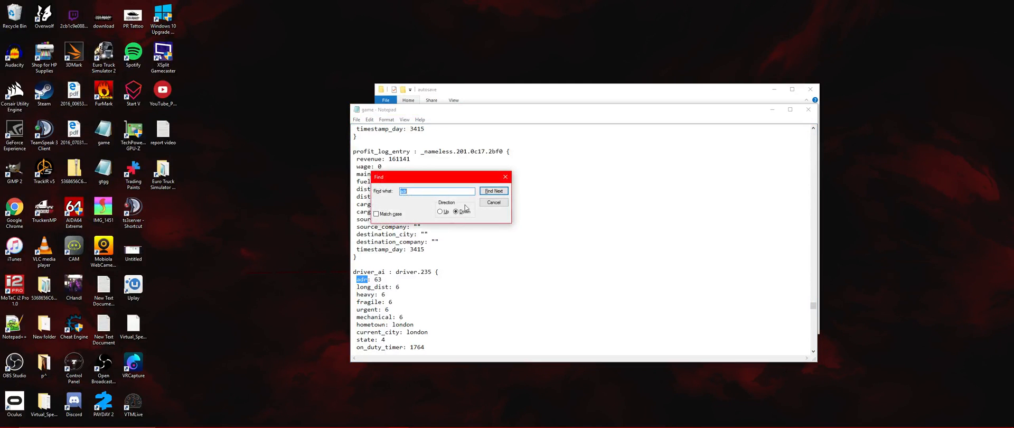
left_click(493, 190)
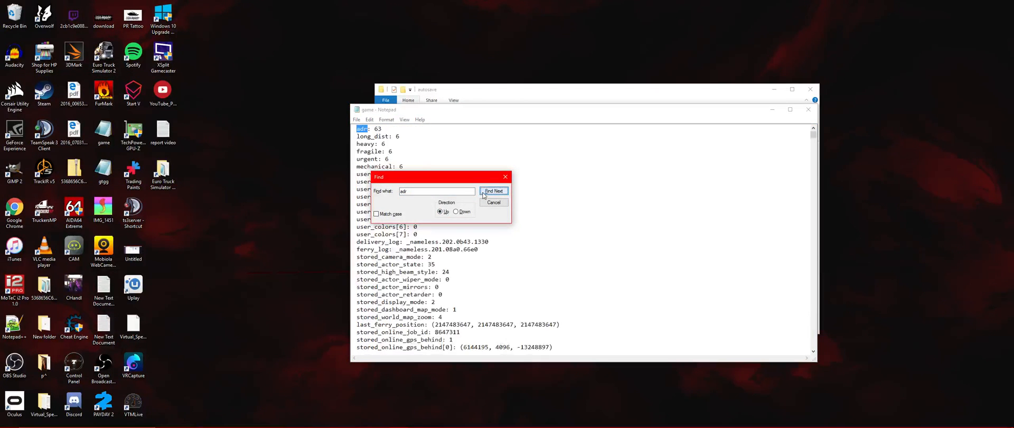
left_click(493, 191)
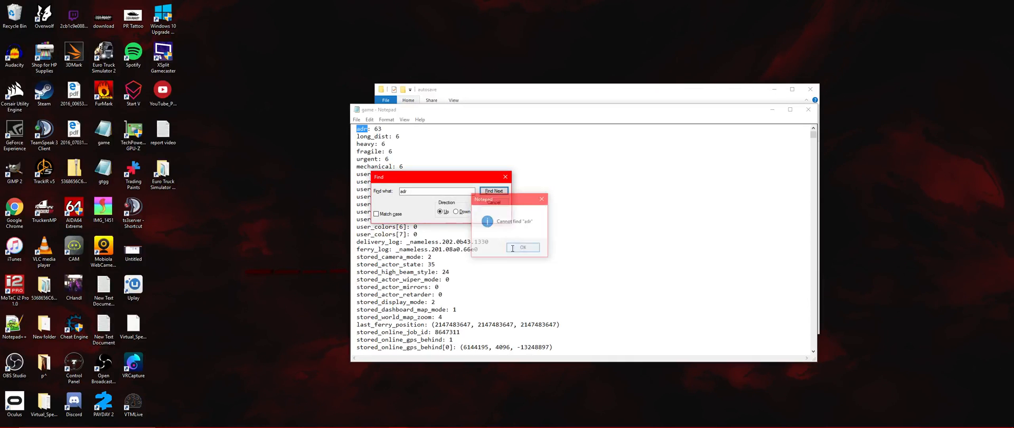
left_click(524, 246)
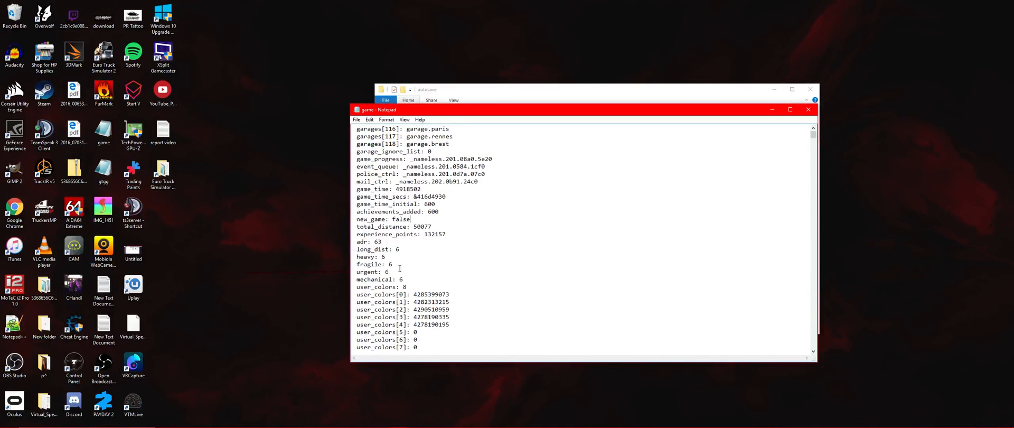
- Select the heavy skill value and scroll down in the save file
double_click(376, 241)
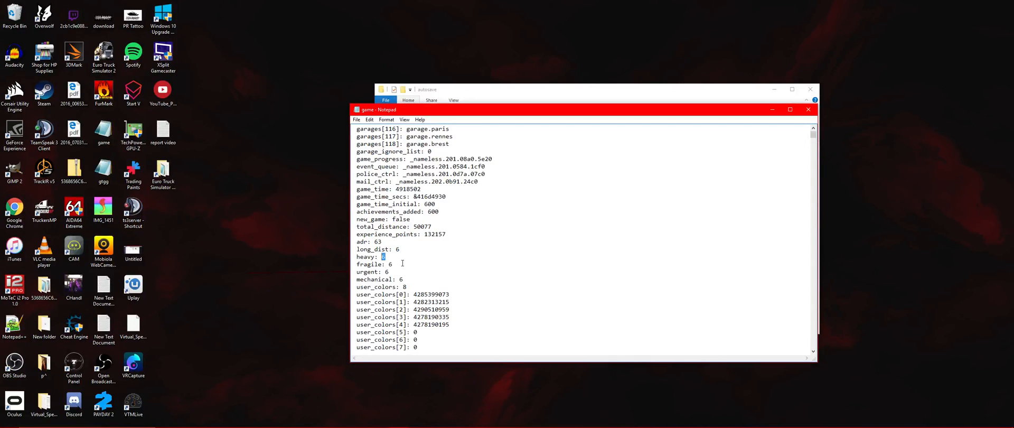
scroll("down", 3)
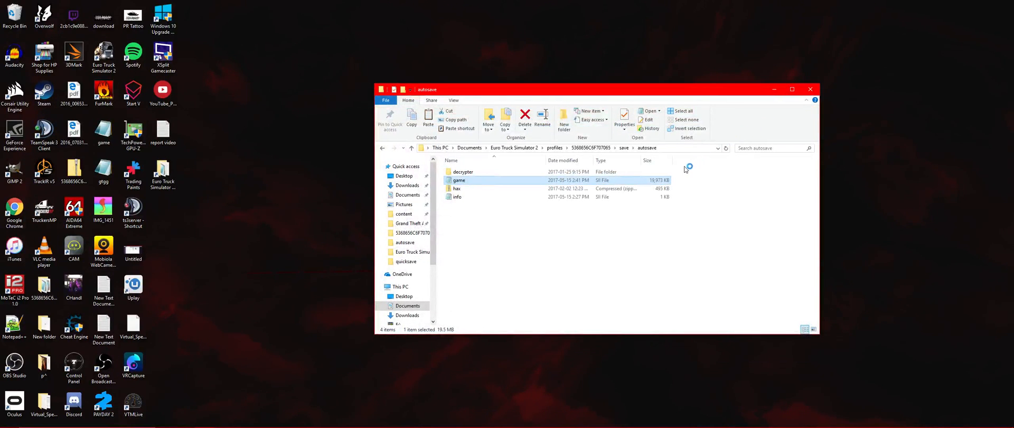
mouse_move(699, 197)
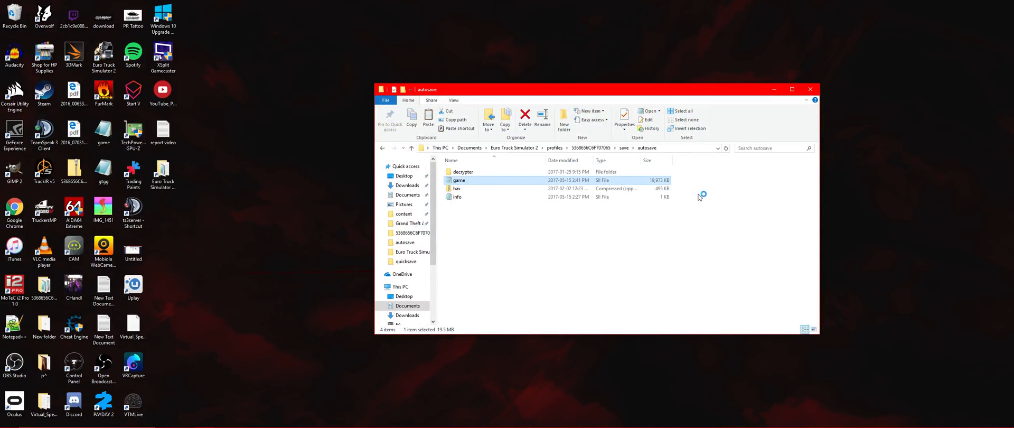
mouse_move(697, 220)
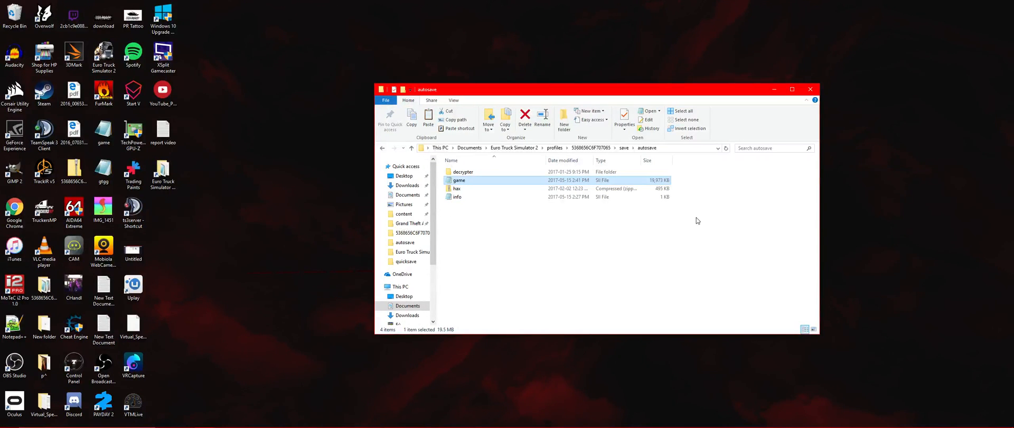
mouse_move(704, 234)
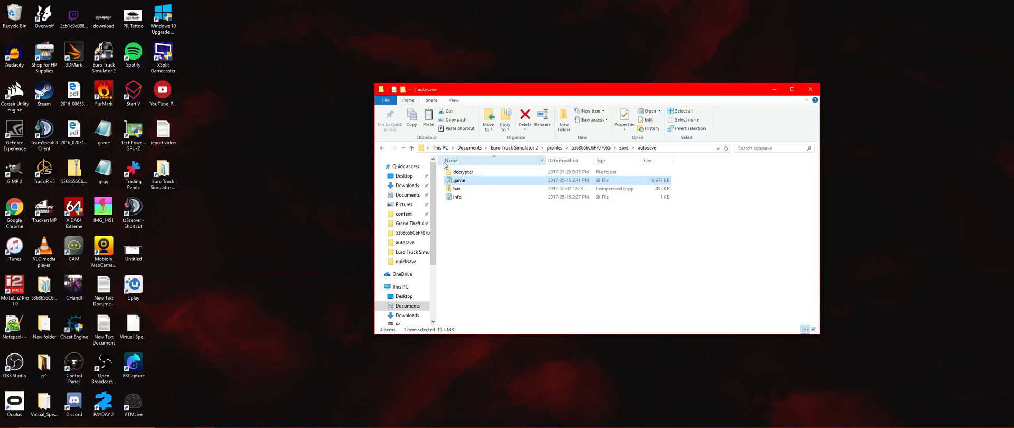
- Go up to the save folder, enter quicksave, and open its game file in Notepad
left_click(456, 196)
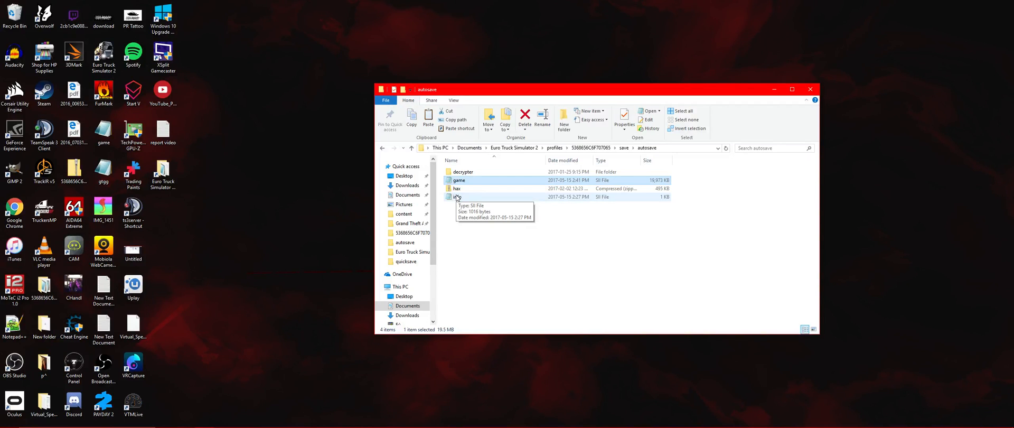
left_click(623, 147)
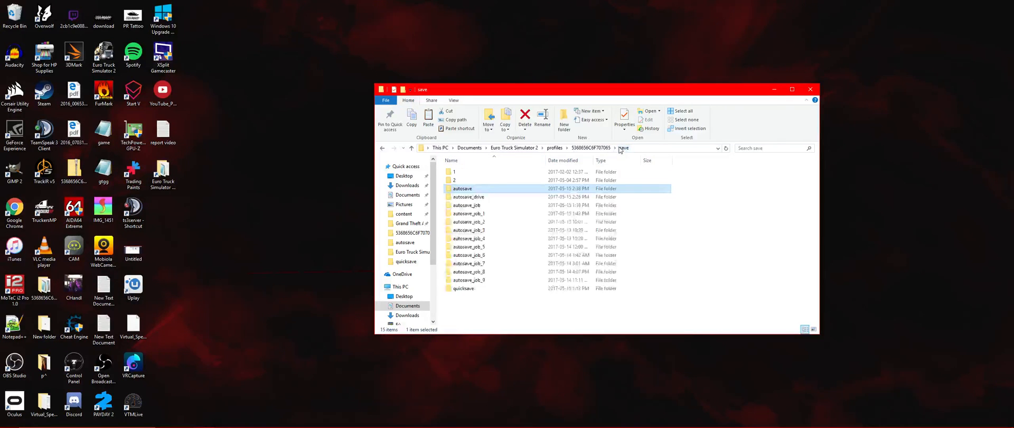
double_click(464, 289)
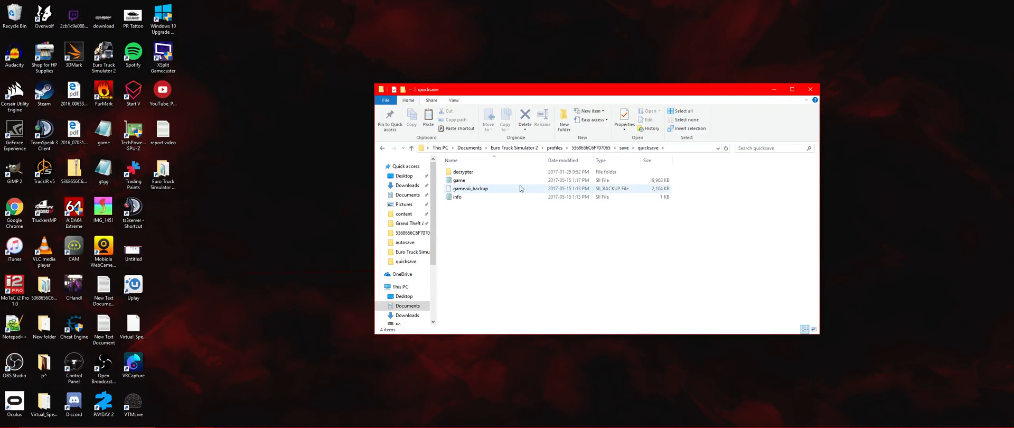
mouse_move(459, 179)
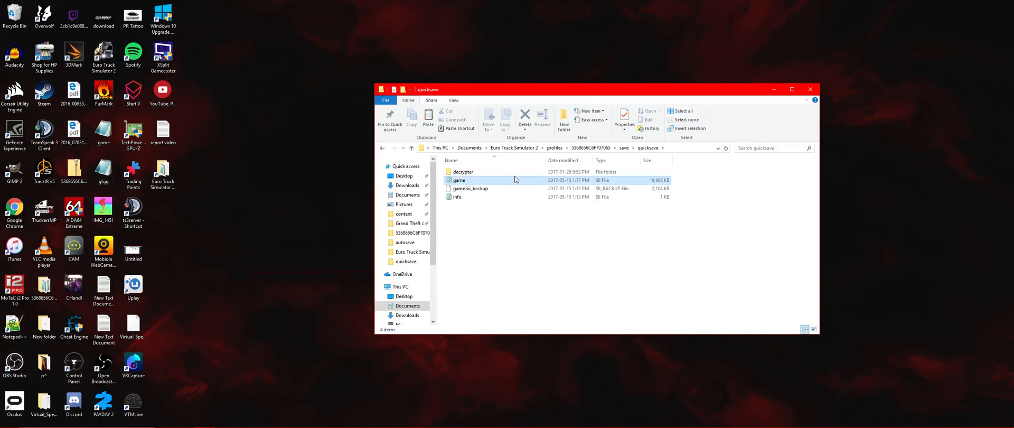
double_click(459, 179)
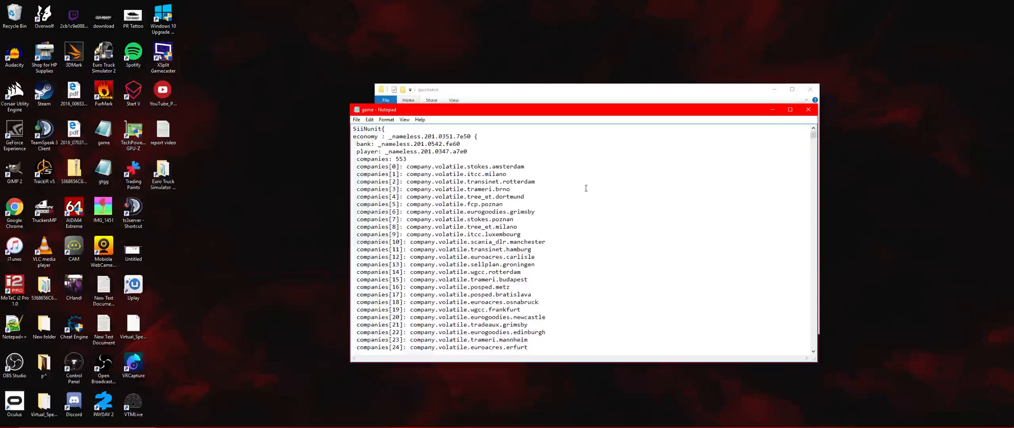
key("ctrl+f")
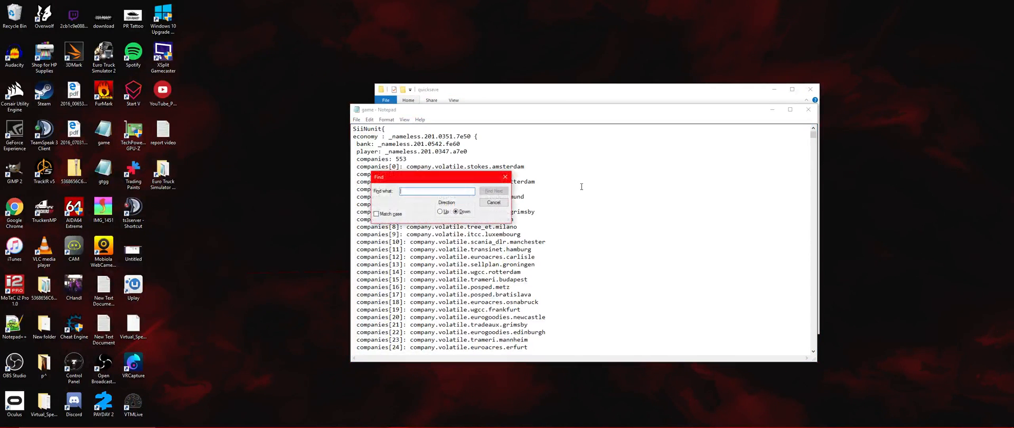
type("p")
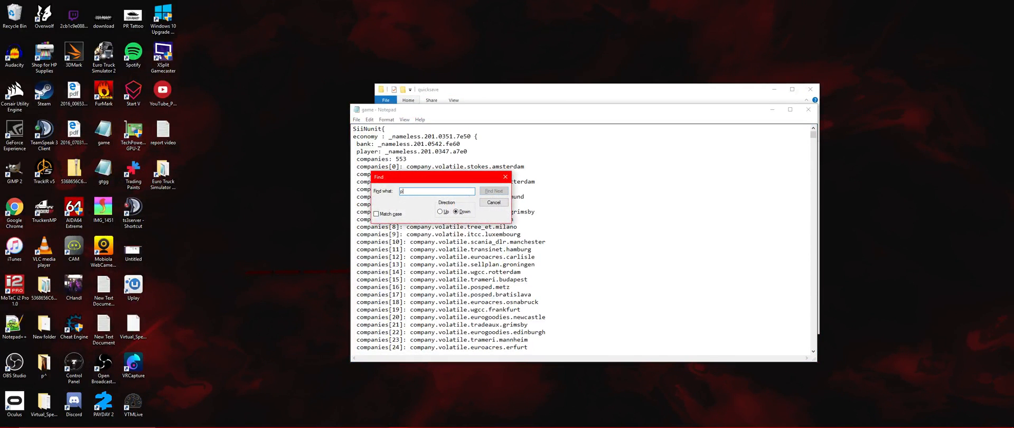
type("layer_")
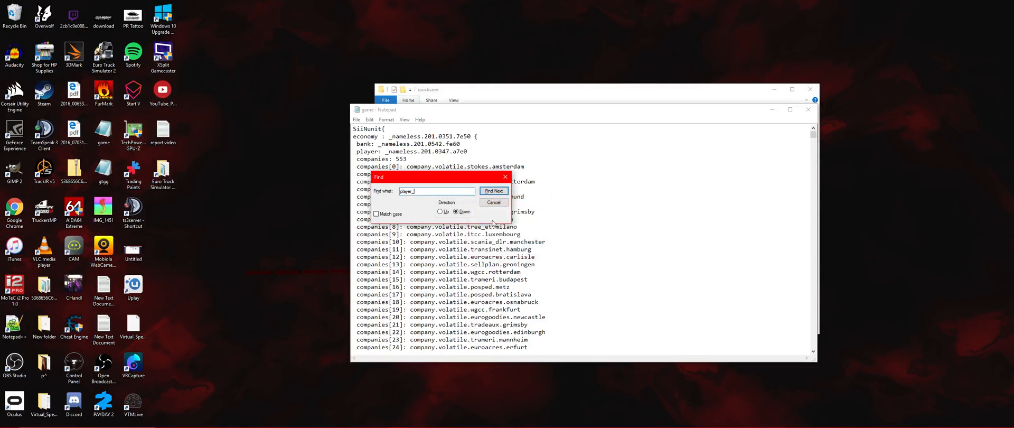
left_click(494, 191)
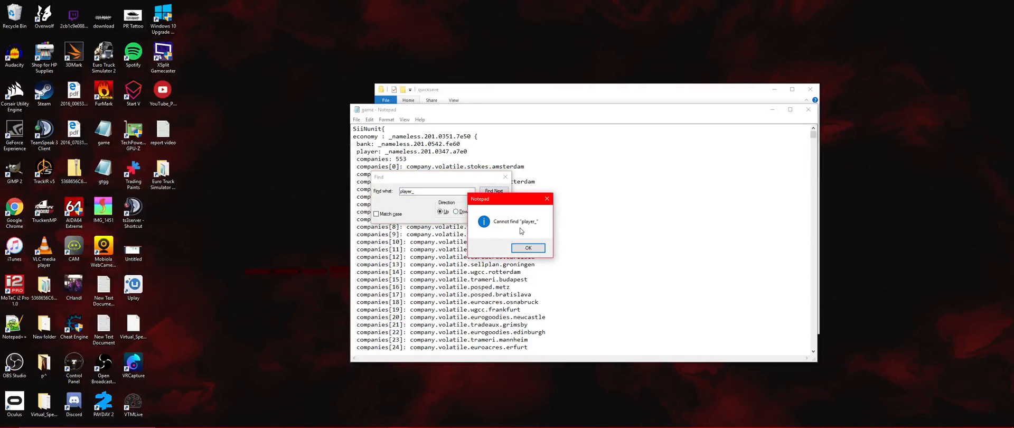
left_click(527, 248)
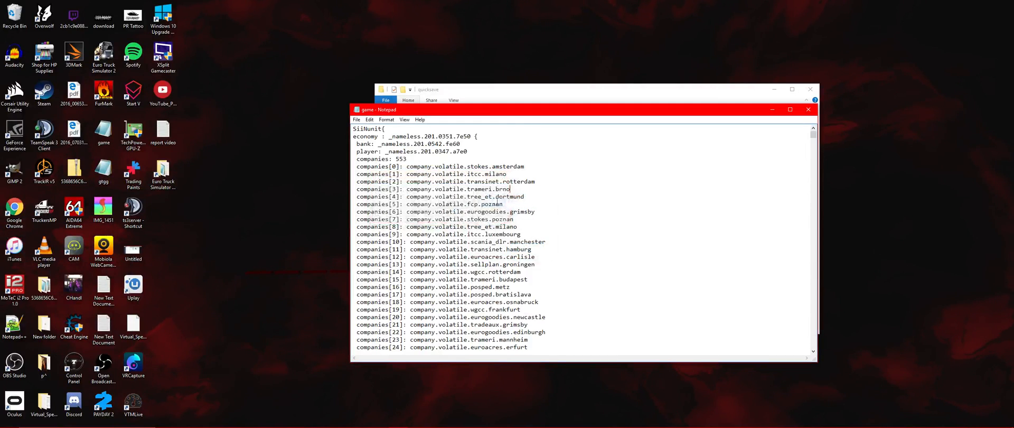
scroll("down", 3)
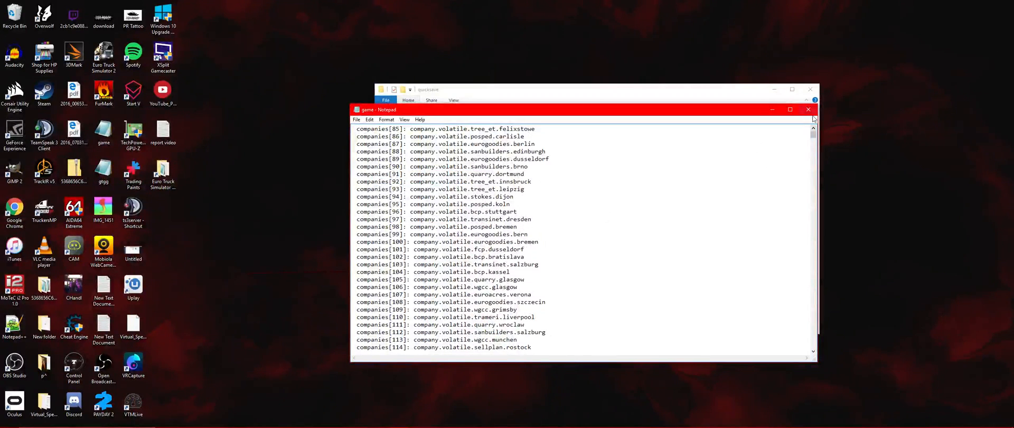
- Close Notepad to reveal the quicksave folder with game, backup, info and decrypter files
left_click(807, 109)
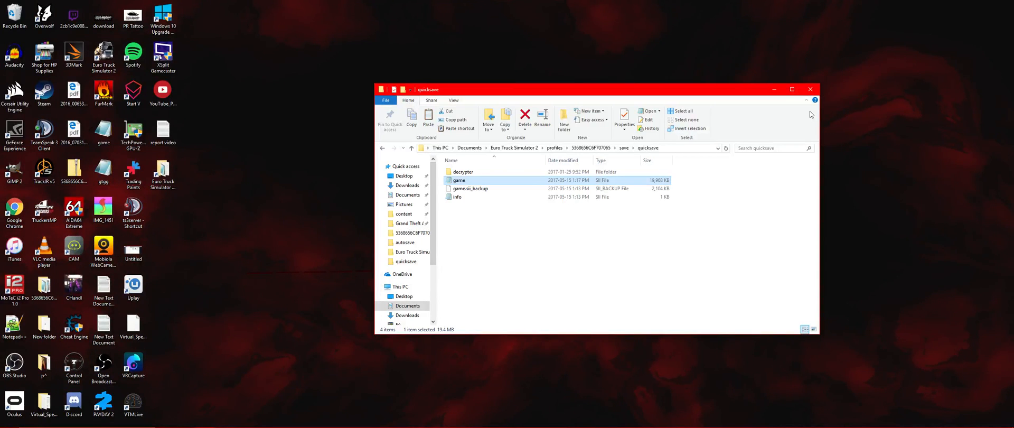
mouse_move(662, 272)
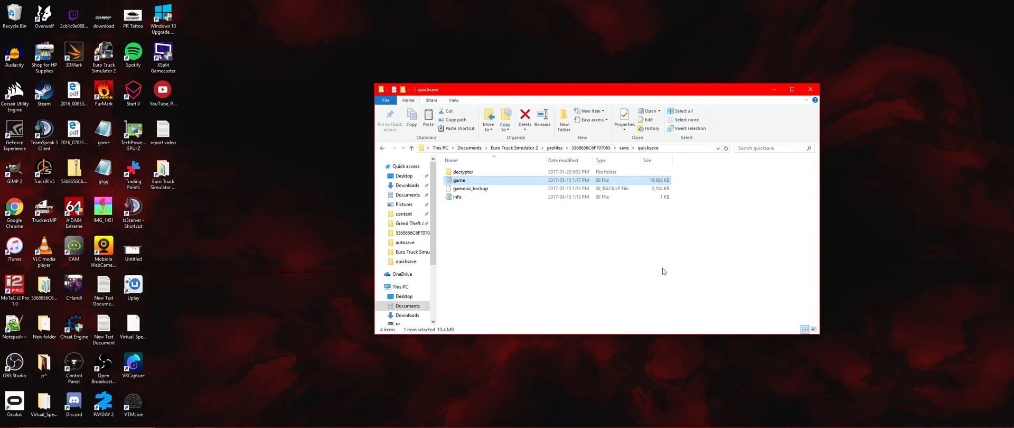